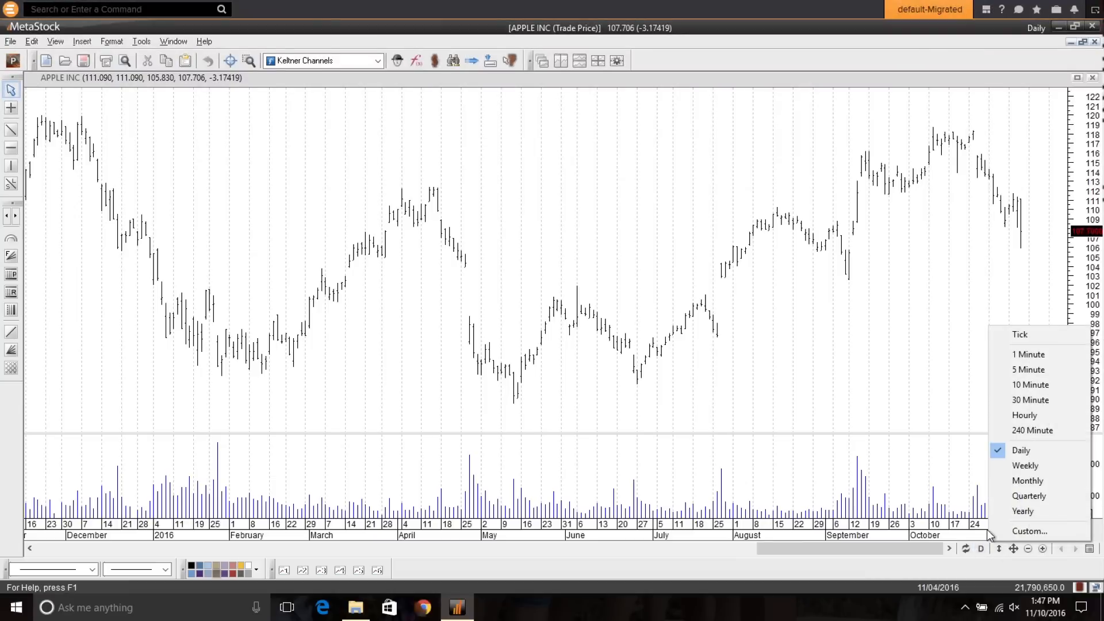
{"action": "mouse_move", "coordinate": [1029, 531]}
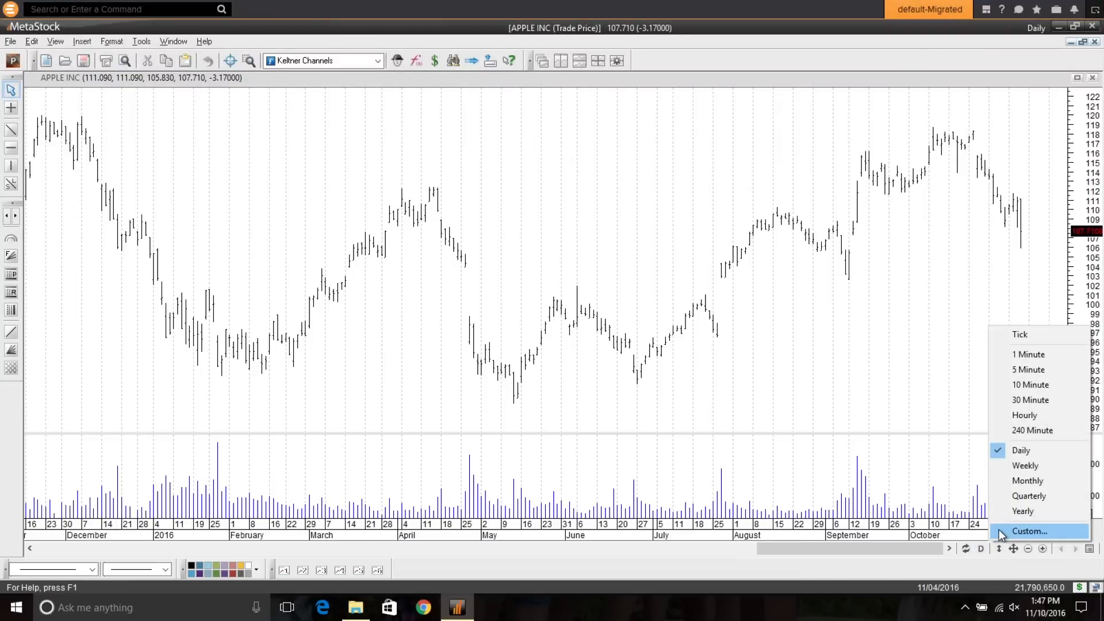
Give the Apple chart a custom periodicity of 75-minute bars
{"action": "left_click", "coordinate": [1028, 531]}
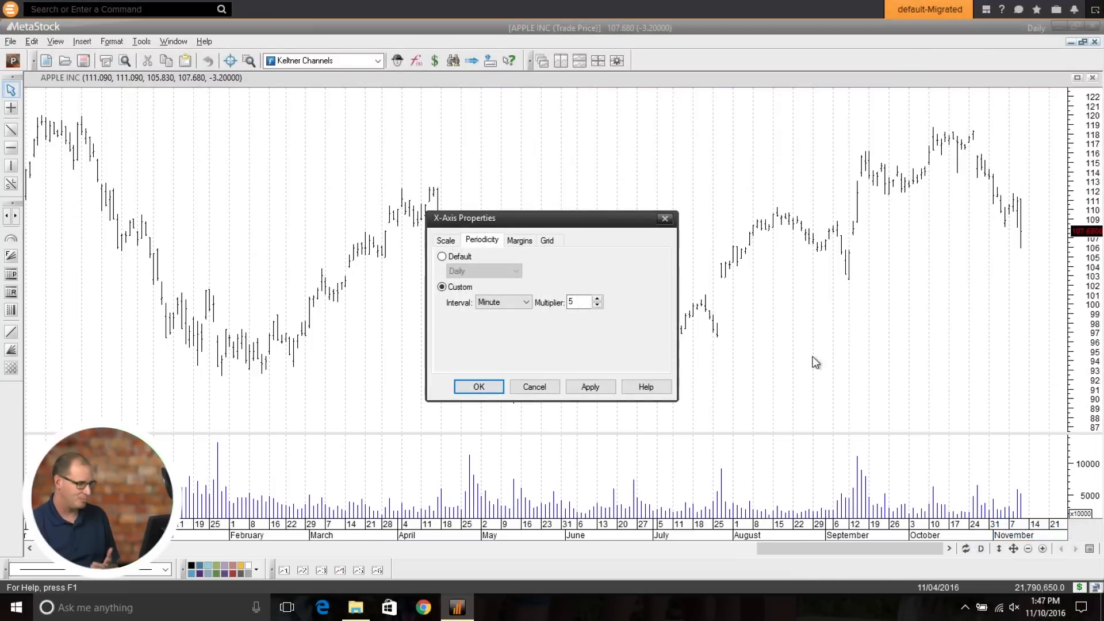
{"action": "left_click", "coordinate": [579, 301]}
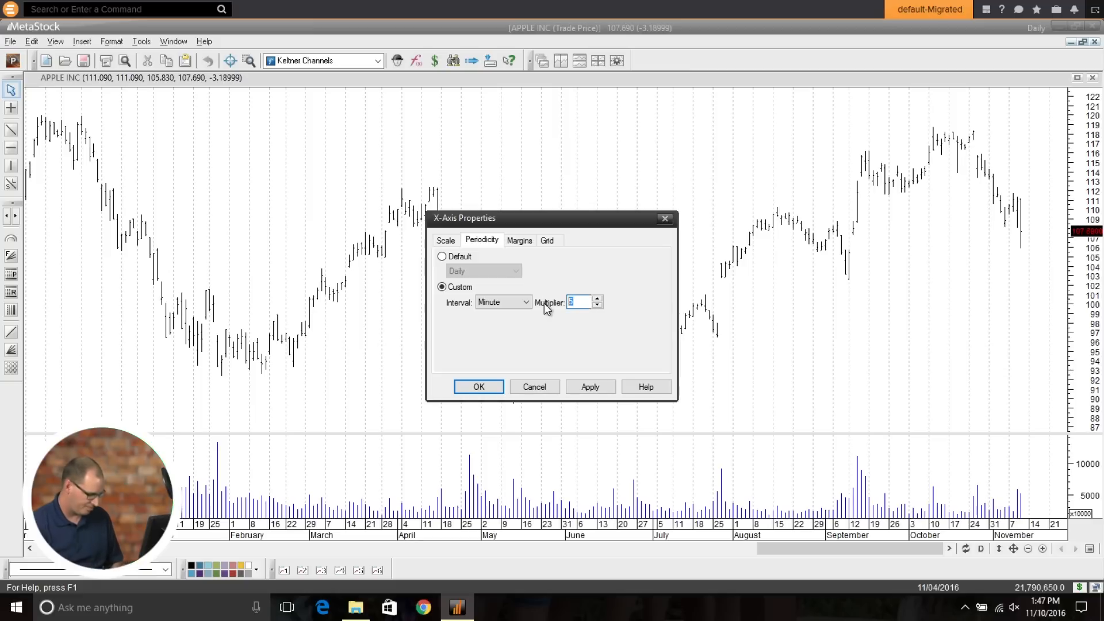
{"action": "type", "text": "75"}
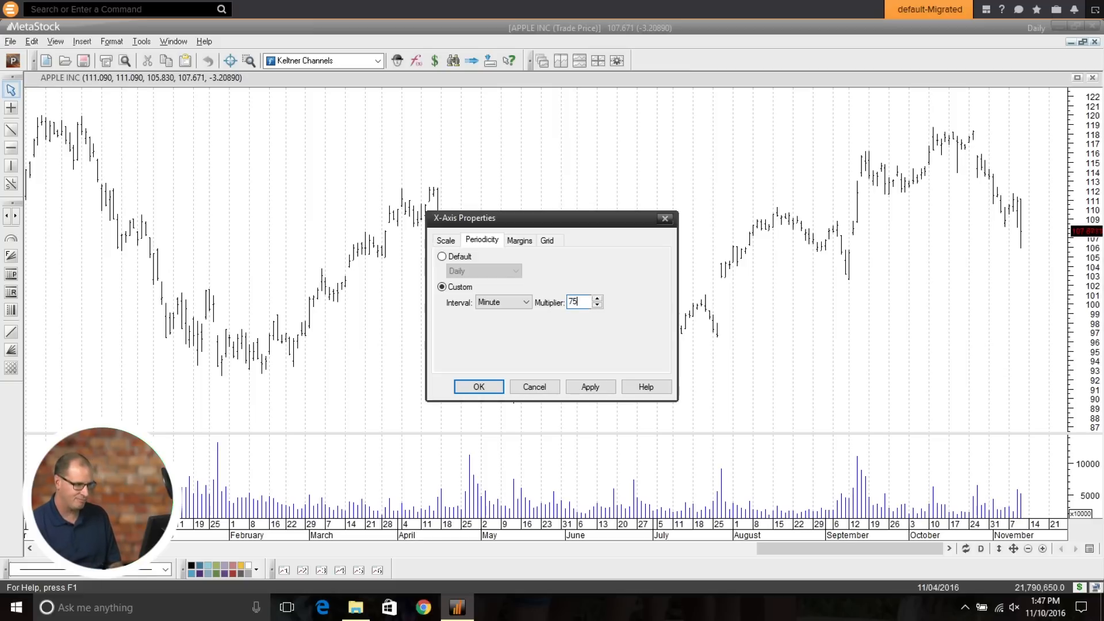
{"action": "left_click", "coordinate": [478, 387]}
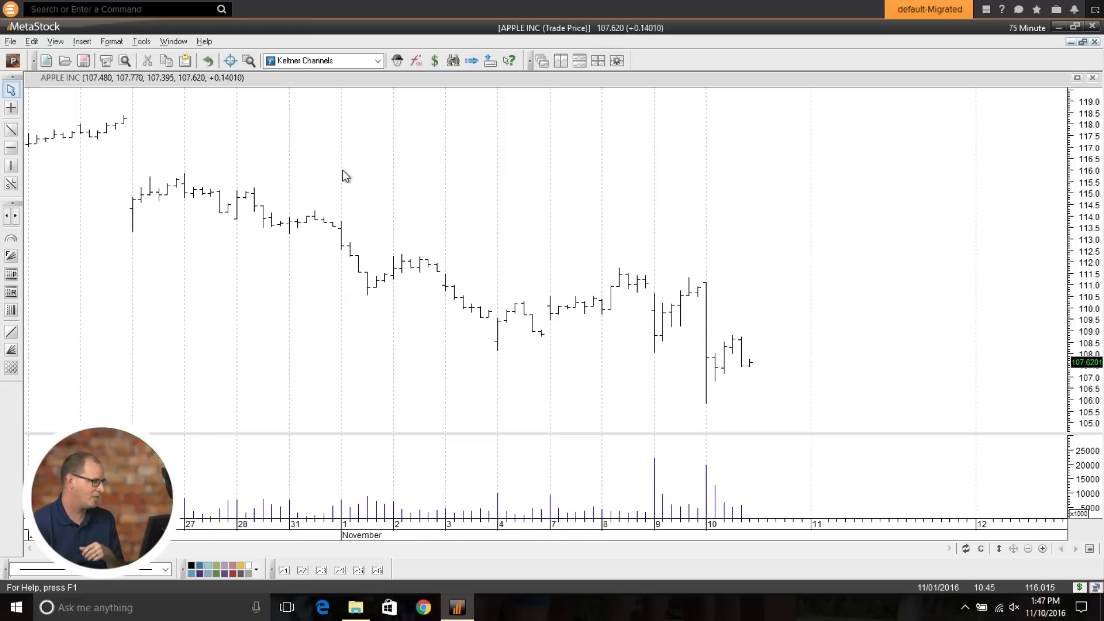
In the Power Console's Explore setup, set the interval to a custom minute-based interval
{"action": "left_click", "coordinate": [11, 61]}
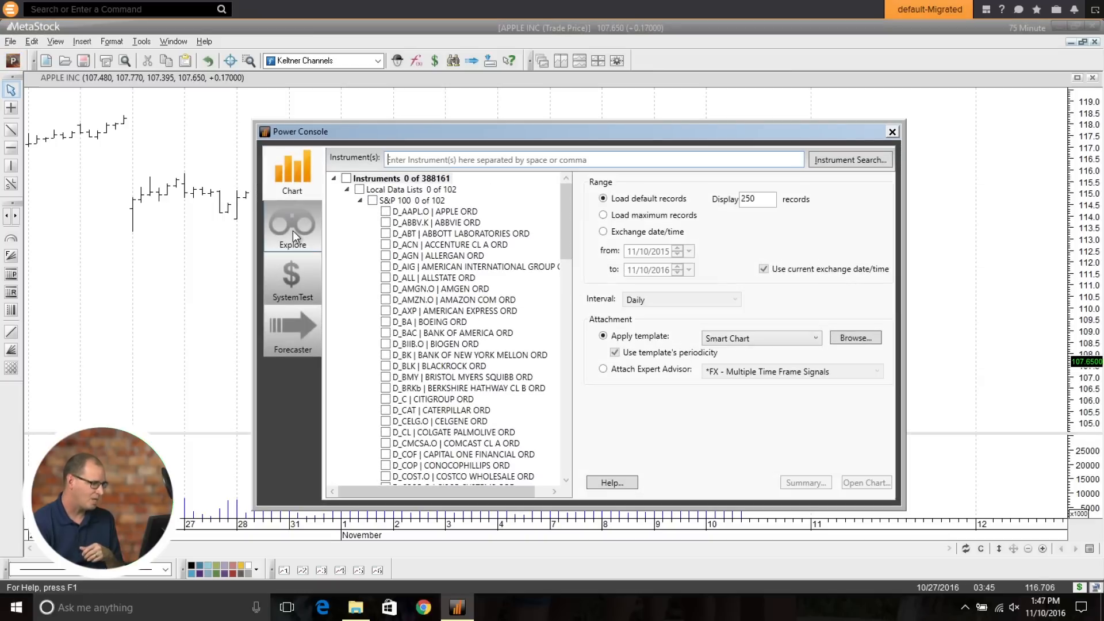
{"action": "mouse_move", "coordinate": [457, 204]}
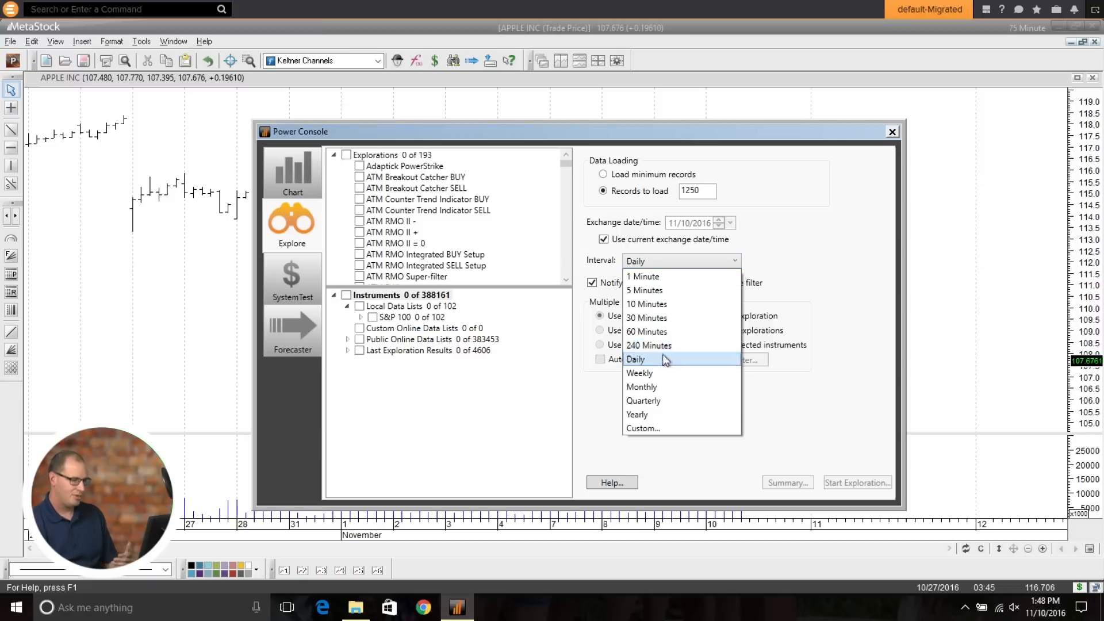
{"action": "mouse_move", "coordinate": [645, 345]}
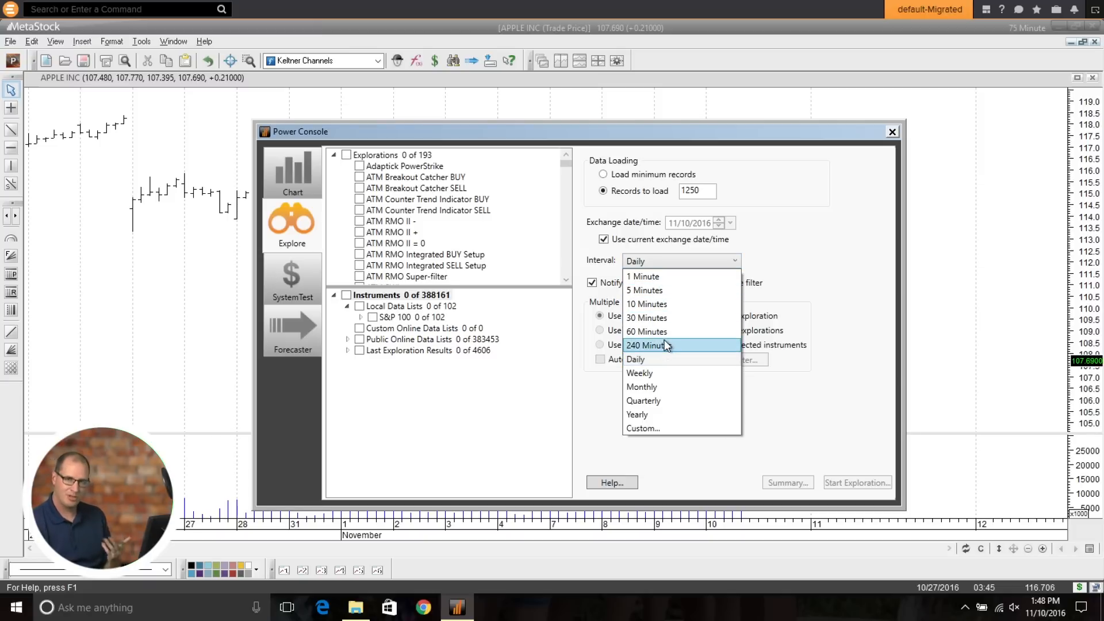
{"action": "mouse_move", "coordinate": [658, 365]}
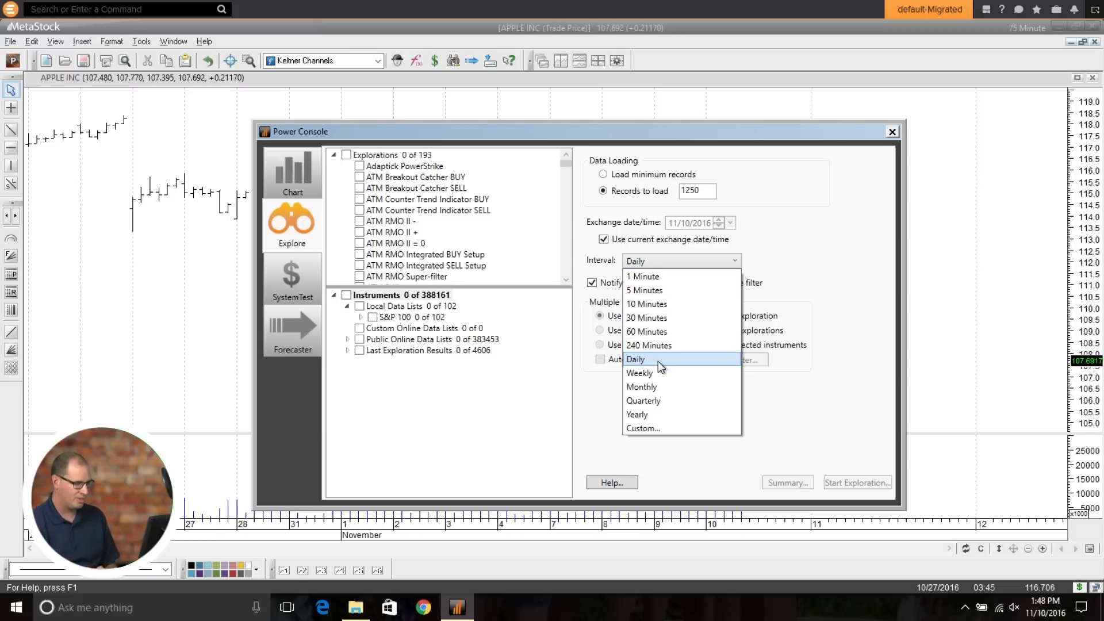
{"action": "mouse_move", "coordinate": [666, 428]}
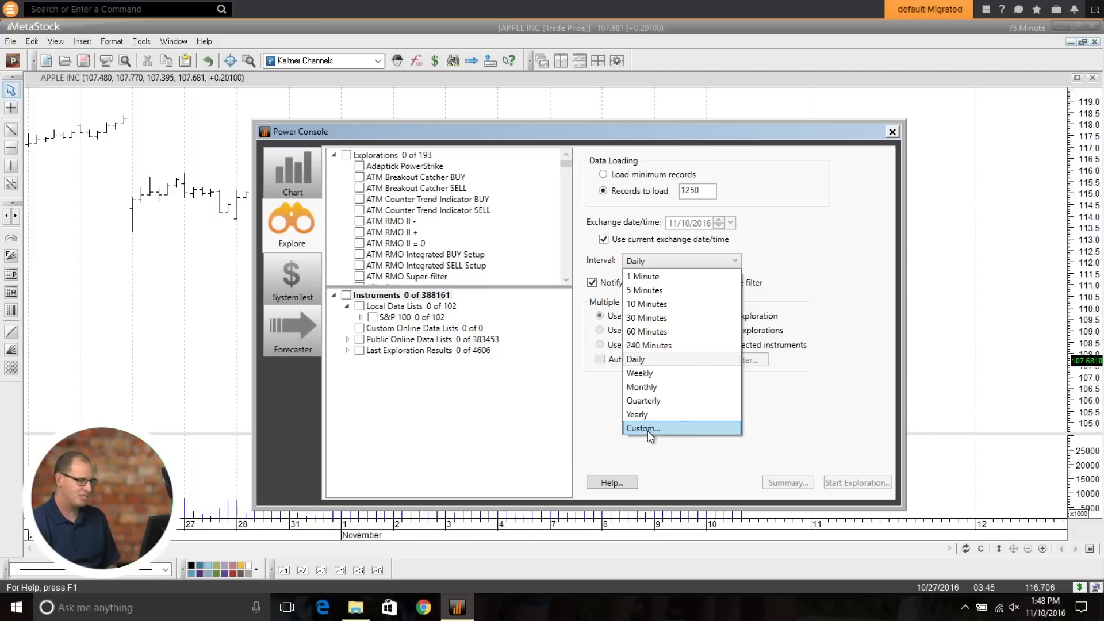
{"action": "left_click", "coordinate": [641, 427]}
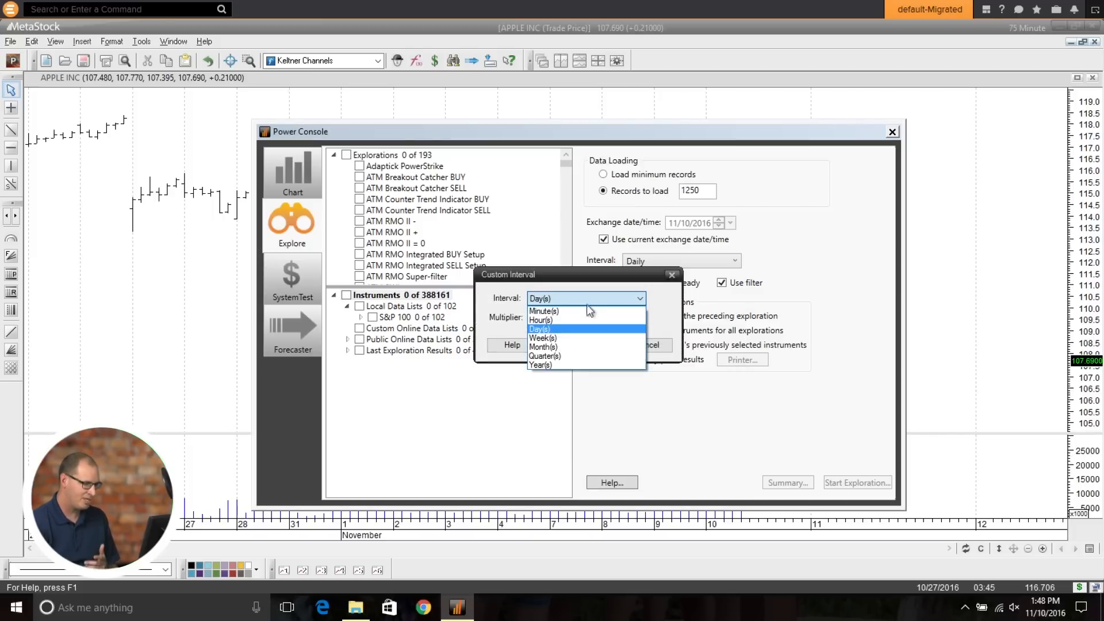
{"action": "left_click", "coordinate": [544, 312]}
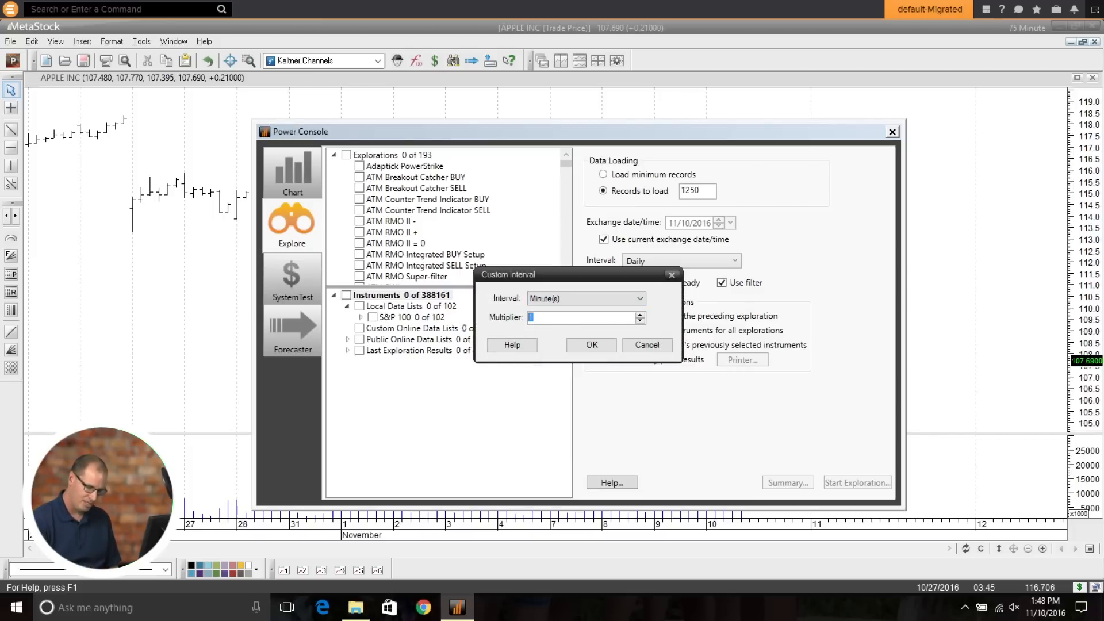
{"action": "left_click", "coordinate": [591, 345]}
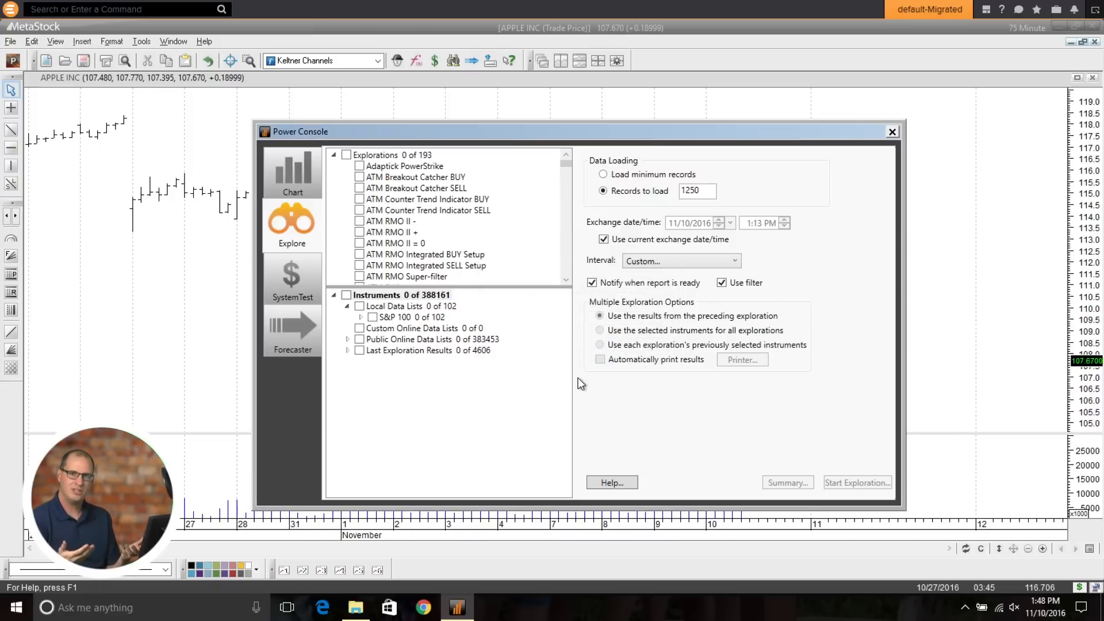
{"action": "scroll", "scroll_direction": "down", "scroll_amount": 3}
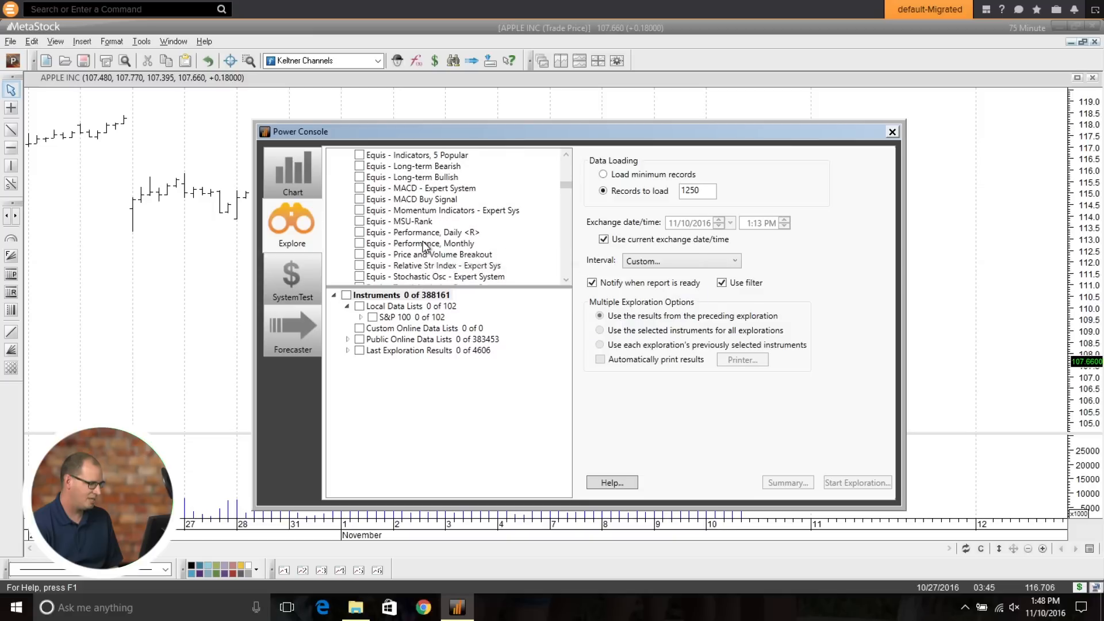
Select the Equis - MACD Buy Signal exploration and include all S&P 100 stocks
{"action": "left_click", "coordinate": [359, 199]}
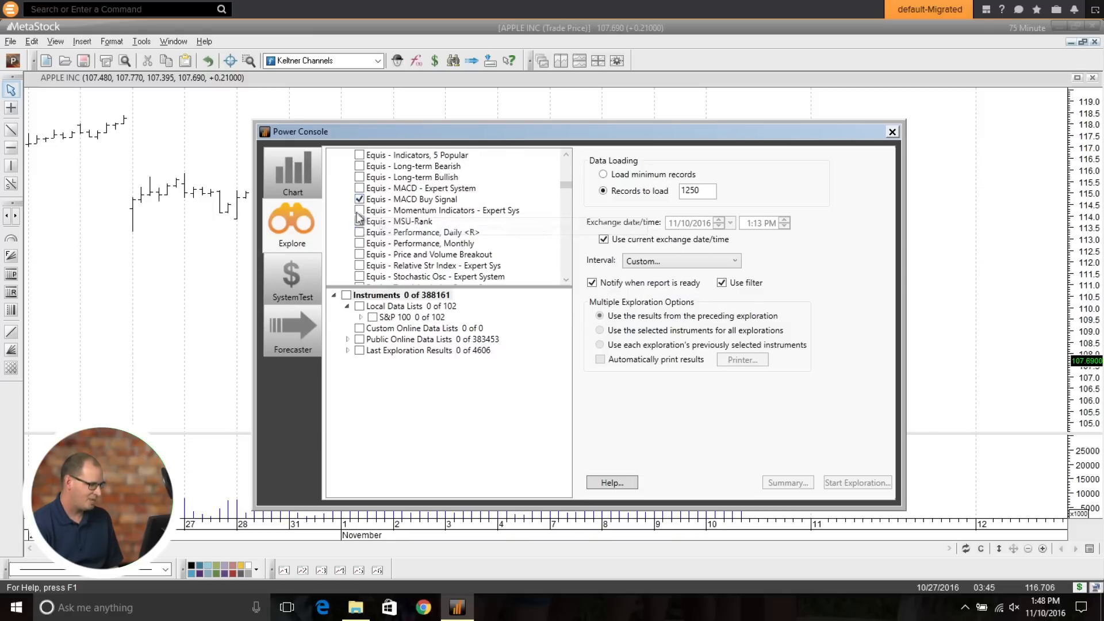
{"action": "left_click", "coordinate": [346, 338]}
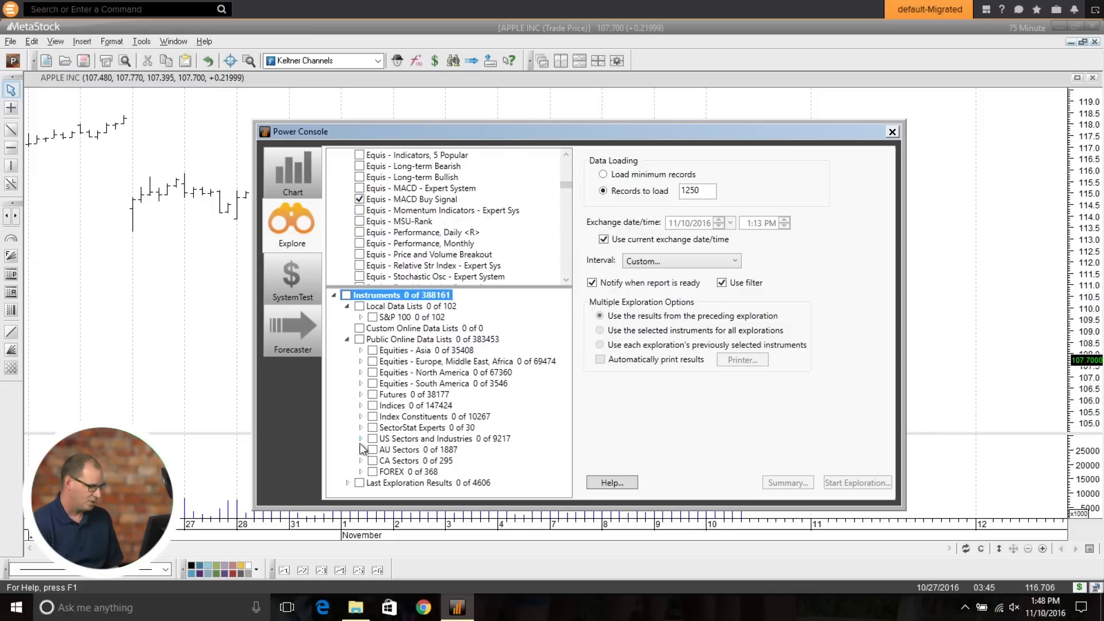
{"action": "left_click", "coordinate": [359, 416]}
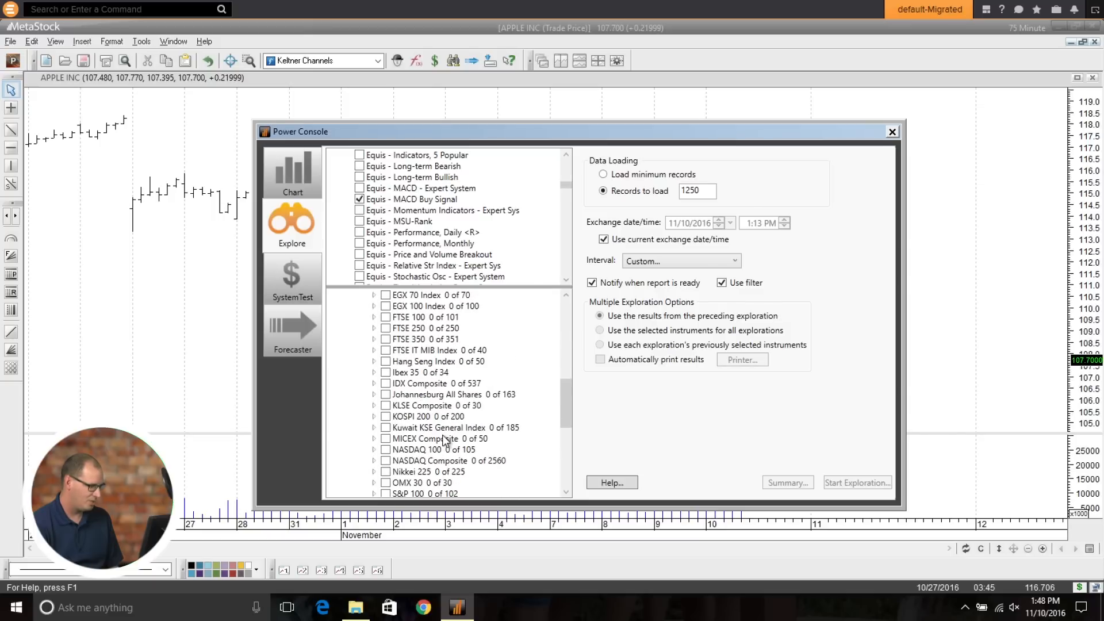
{"action": "scroll", "scroll_direction": "down", "scroll_amount": 3}
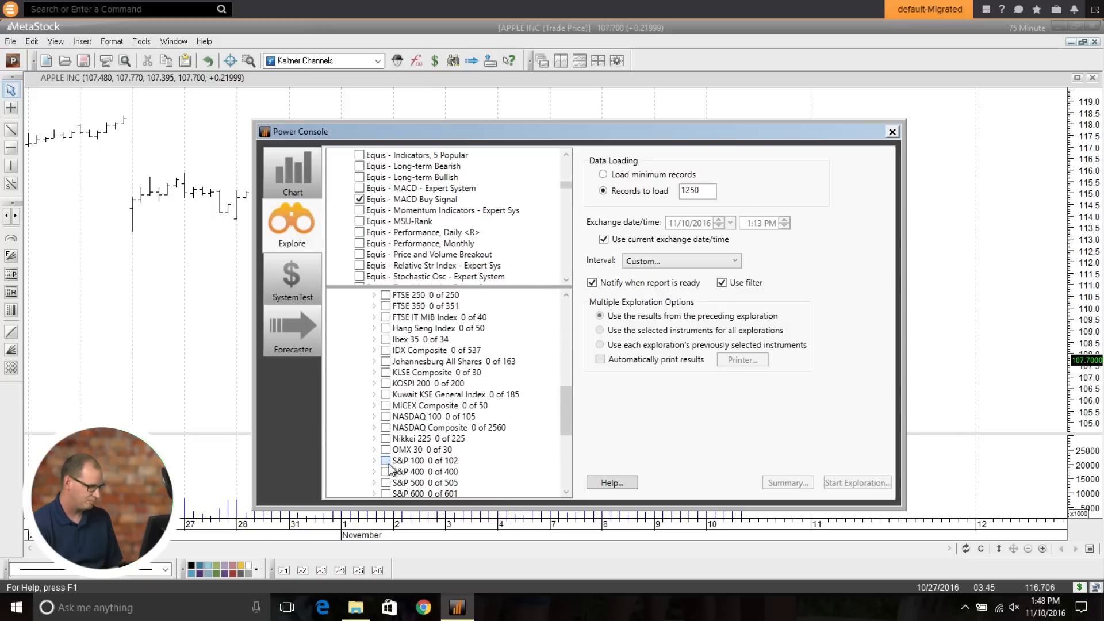
{"action": "left_click", "coordinate": [385, 459]}
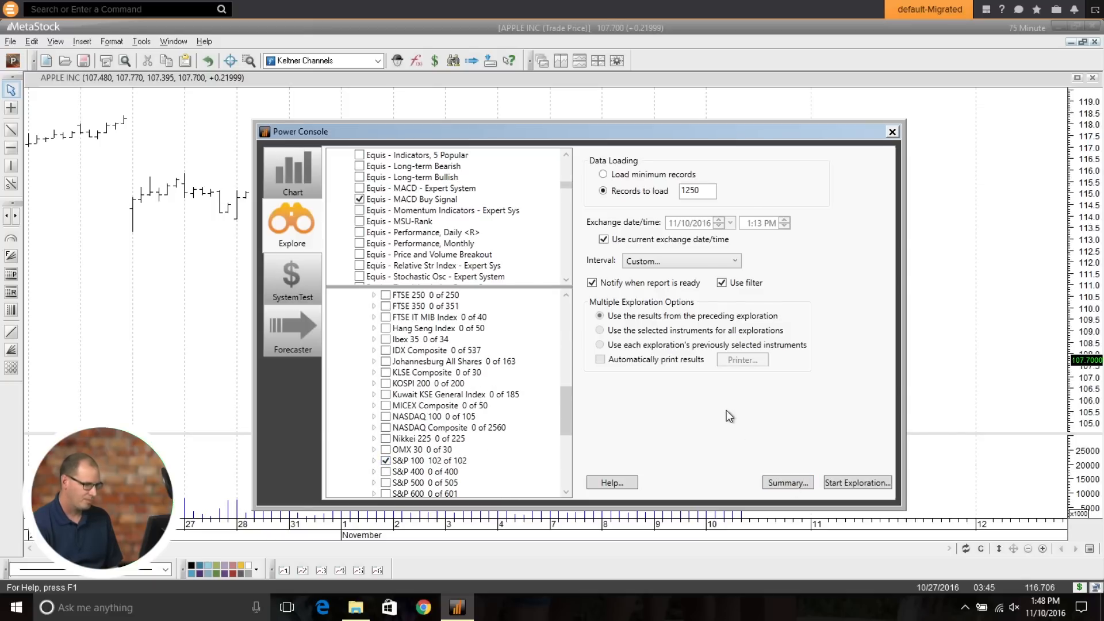
Load only minimum records and start the MACD Buy Signal exploration
{"action": "left_click", "coordinate": [603, 175]}
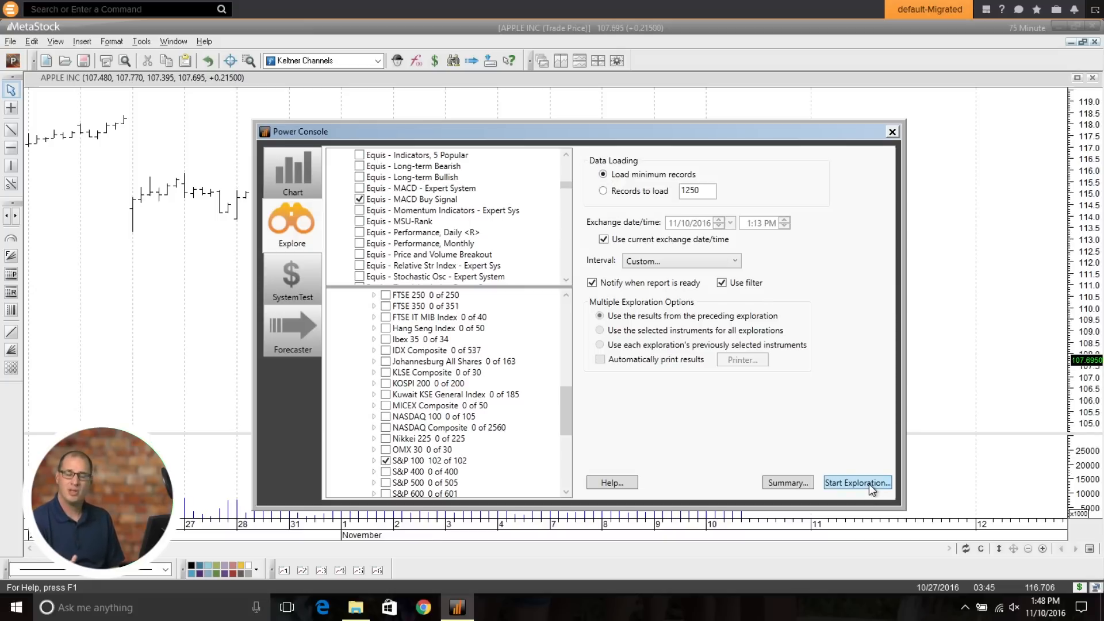
{"action": "left_click", "coordinate": [857, 482]}
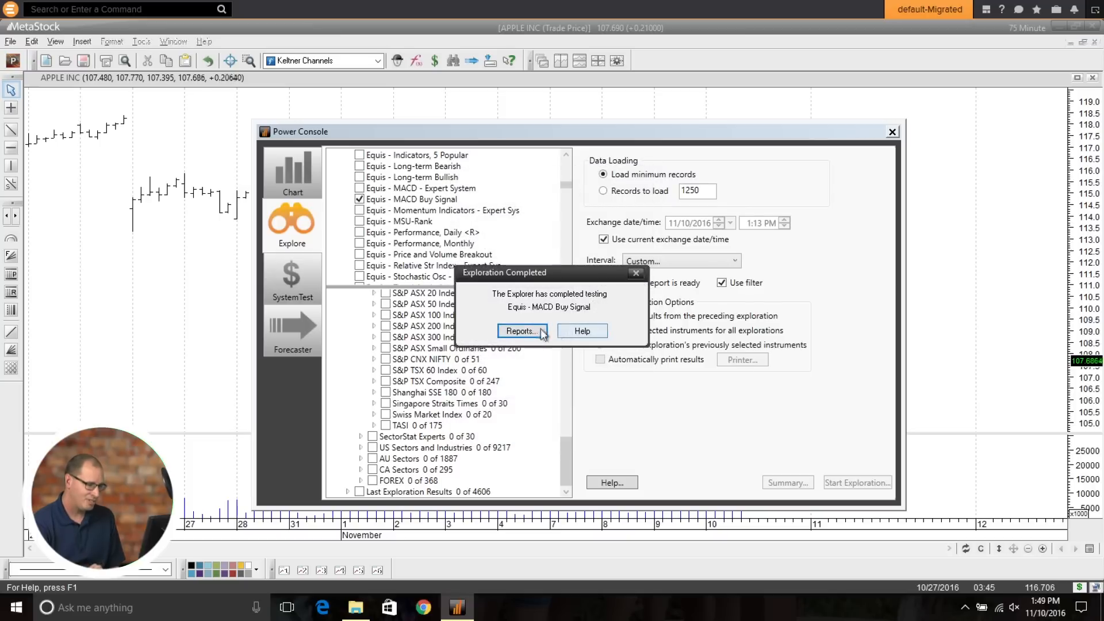
View the MACD Buy Signal exploration results report
{"action": "left_click", "coordinate": [520, 332]}
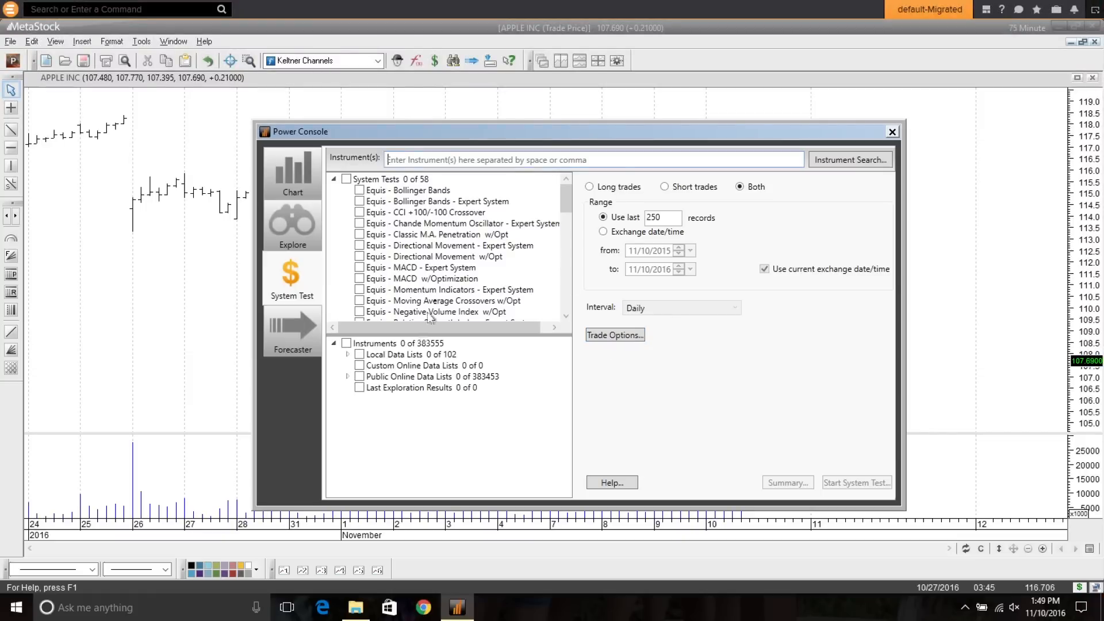
Set the system test to the SectorStat Experts - Global Indices list with a custom interval
{"action": "left_click", "coordinate": [346, 376]}
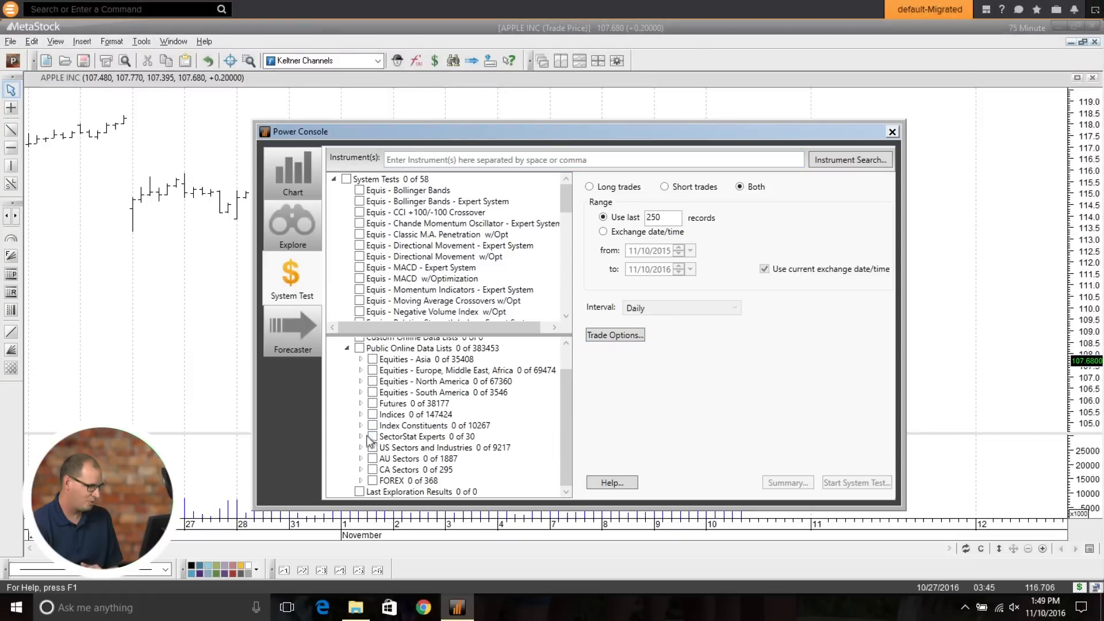
{"action": "left_click", "coordinate": [360, 437]}
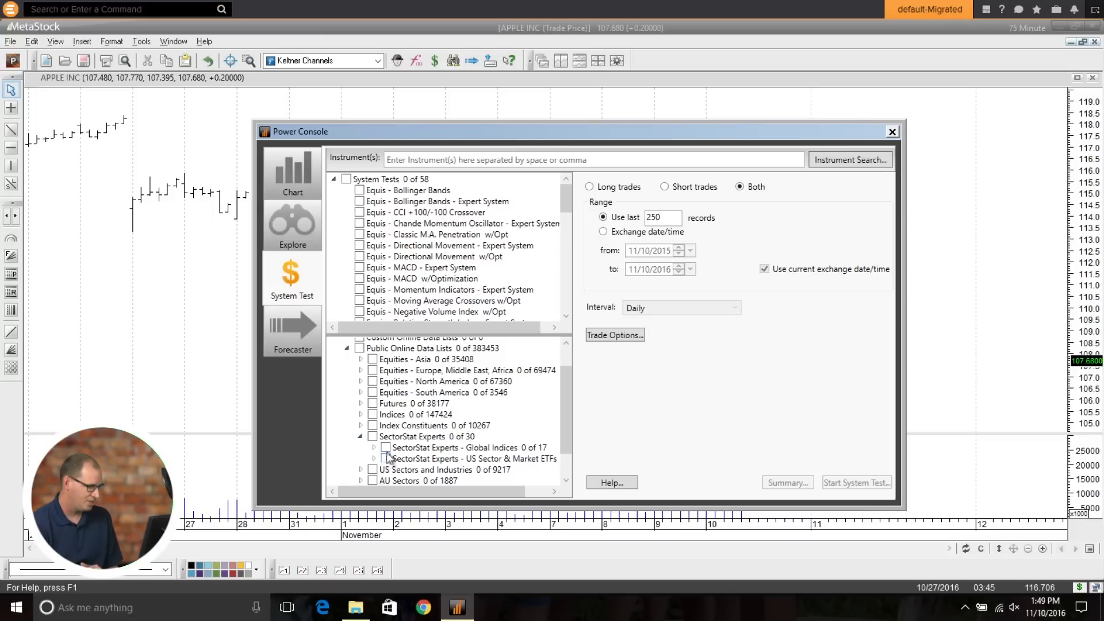
{"action": "left_click", "coordinate": [385, 447]}
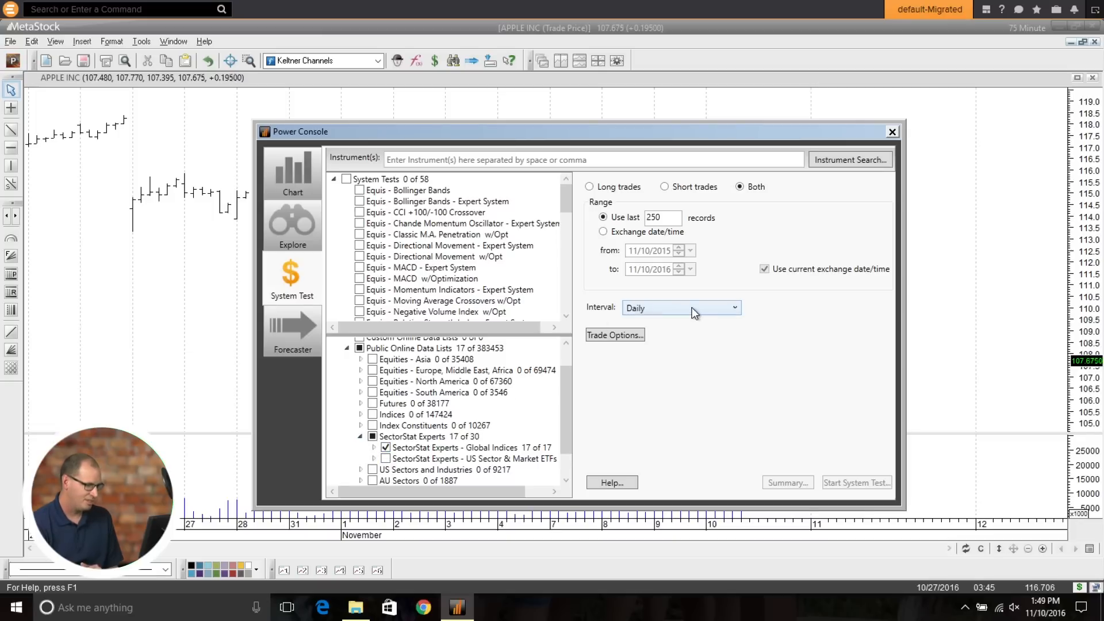
{"action": "left_click", "coordinate": [734, 309]}
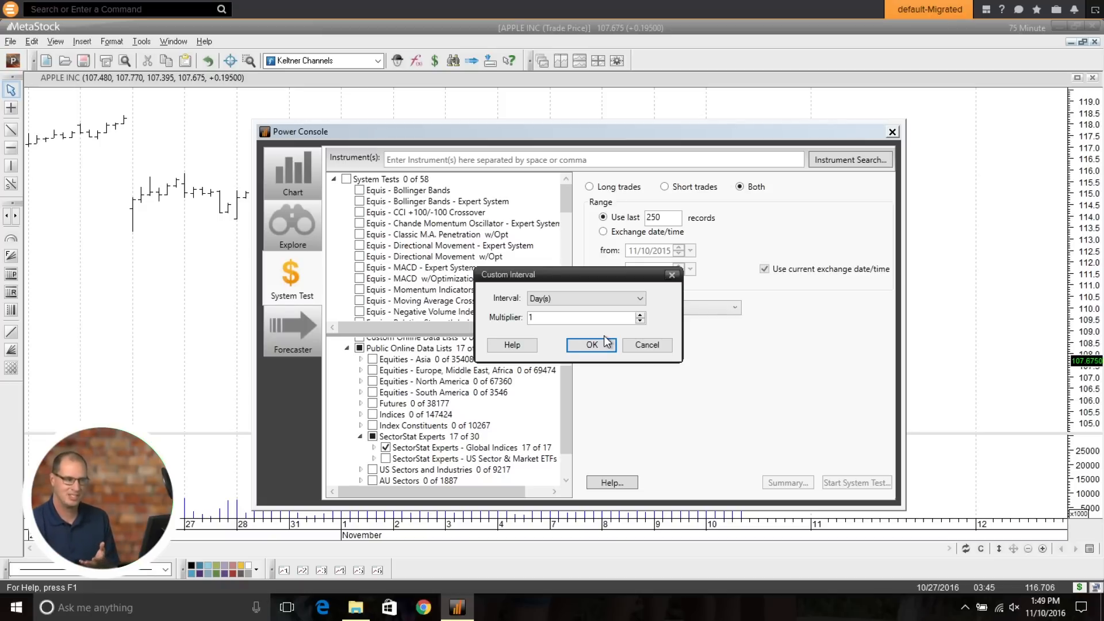
{"action": "left_click", "coordinate": [591, 344]}
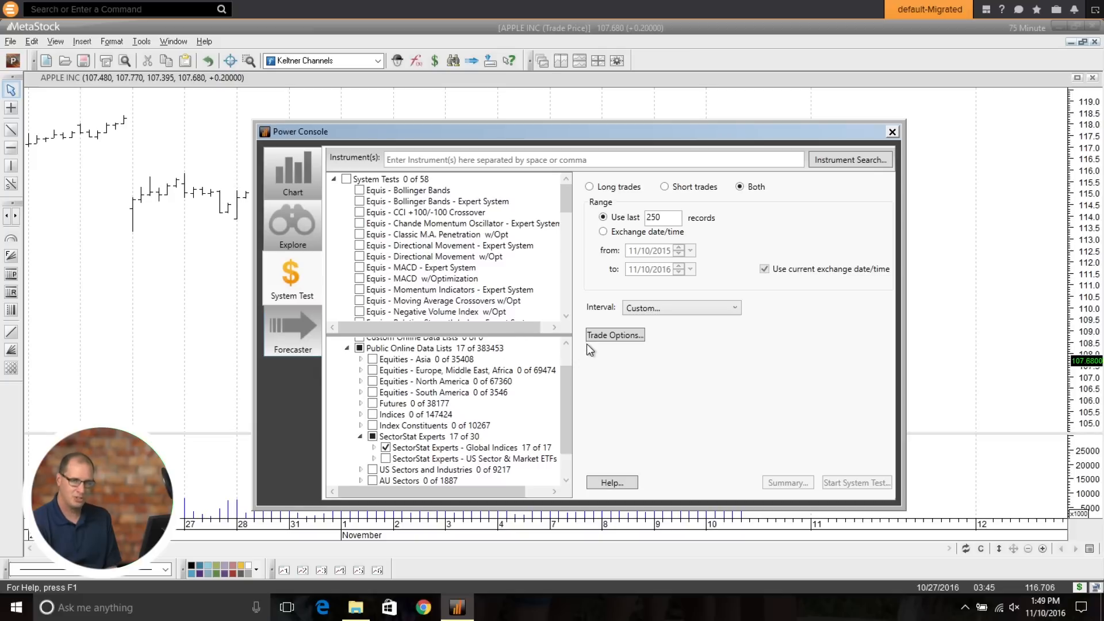
{"action": "left_click", "coordinate": [291, 331]}
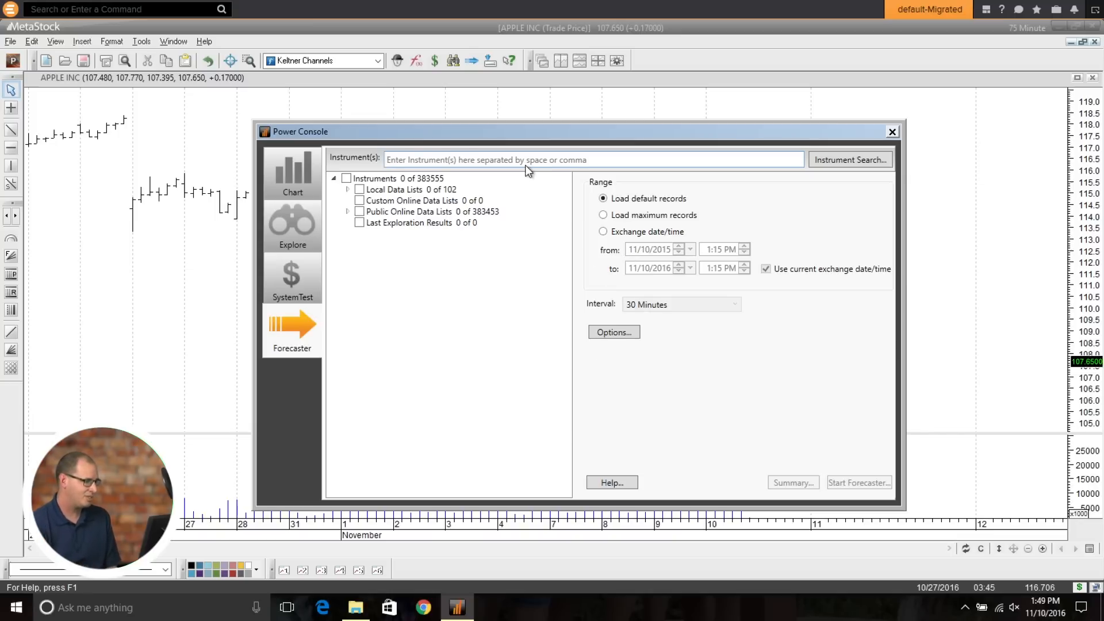
Start a forecast for AAPL.O on a custom 75-minute interval
{"action": "type", "text": "AAPL"}
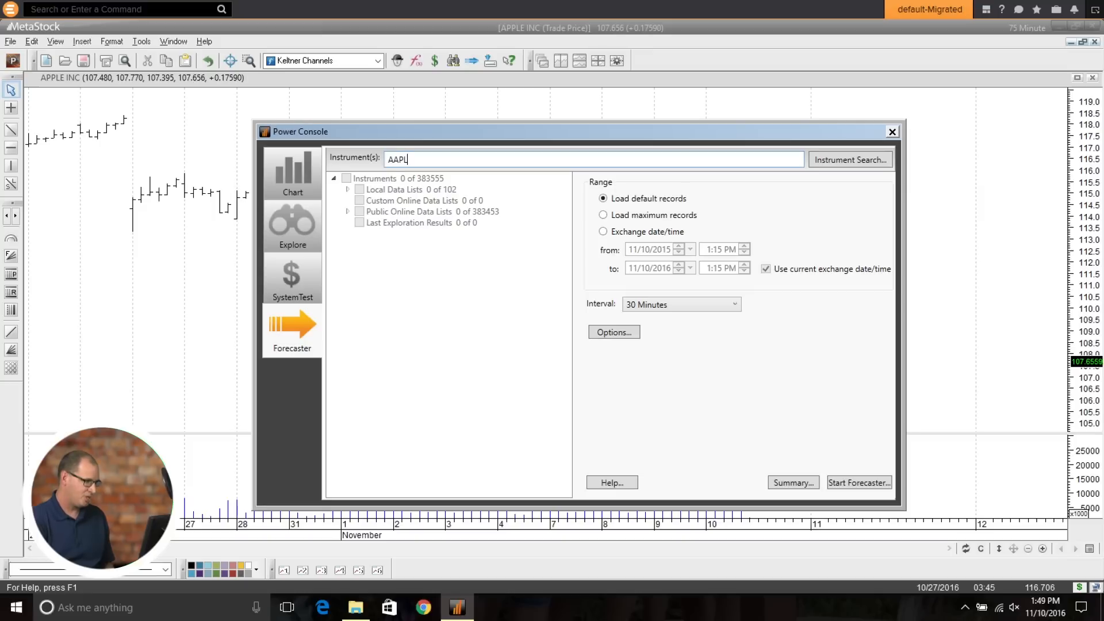
{"action": "type", "text": ".O"}
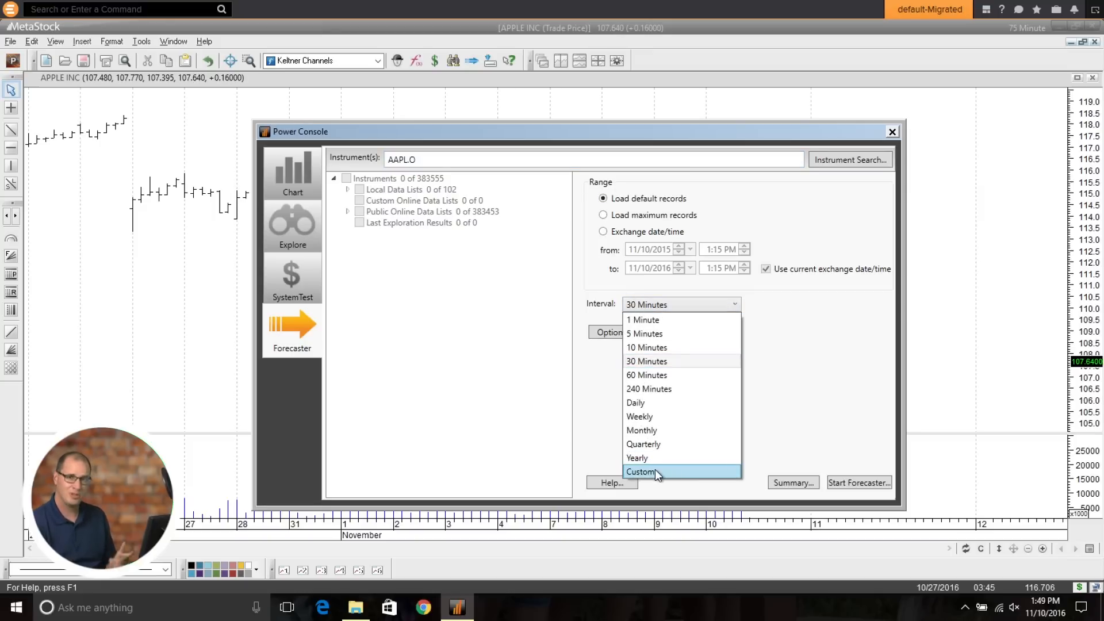
{"action": "left_click", "coordinate": [641, 472]}
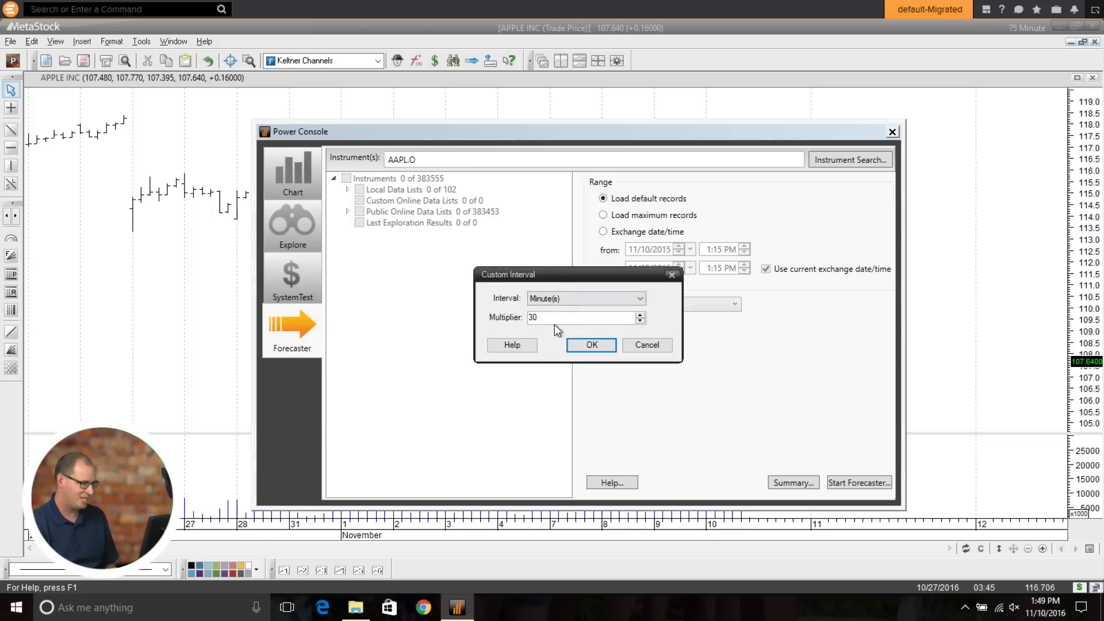
{"action": "type", "text": "75"}
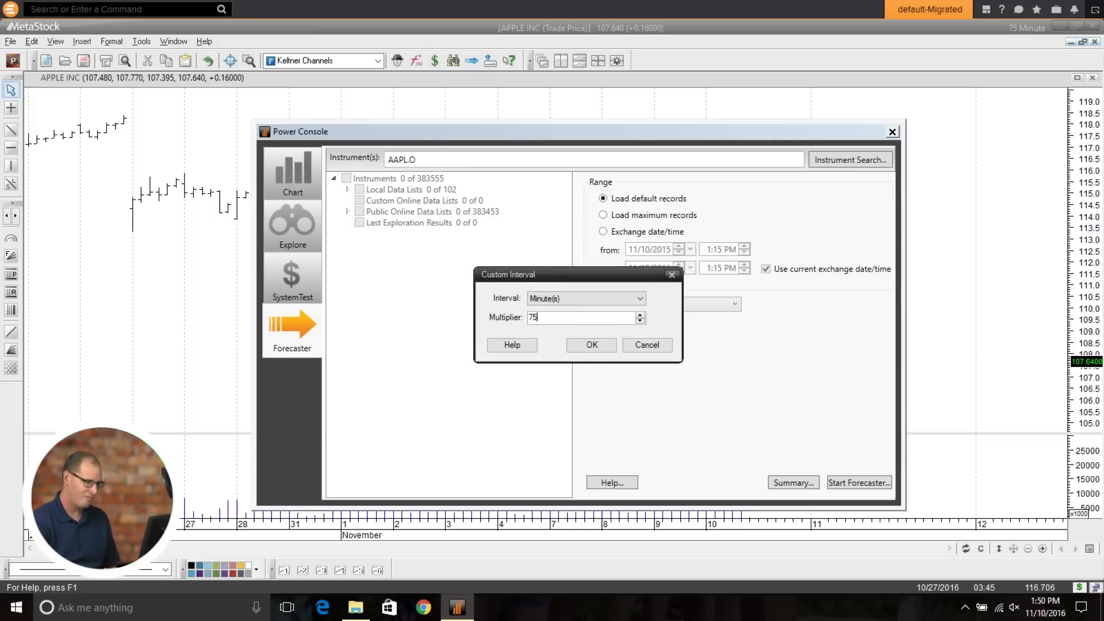
{"action": "left_click", "coordinate": [591, 343]}
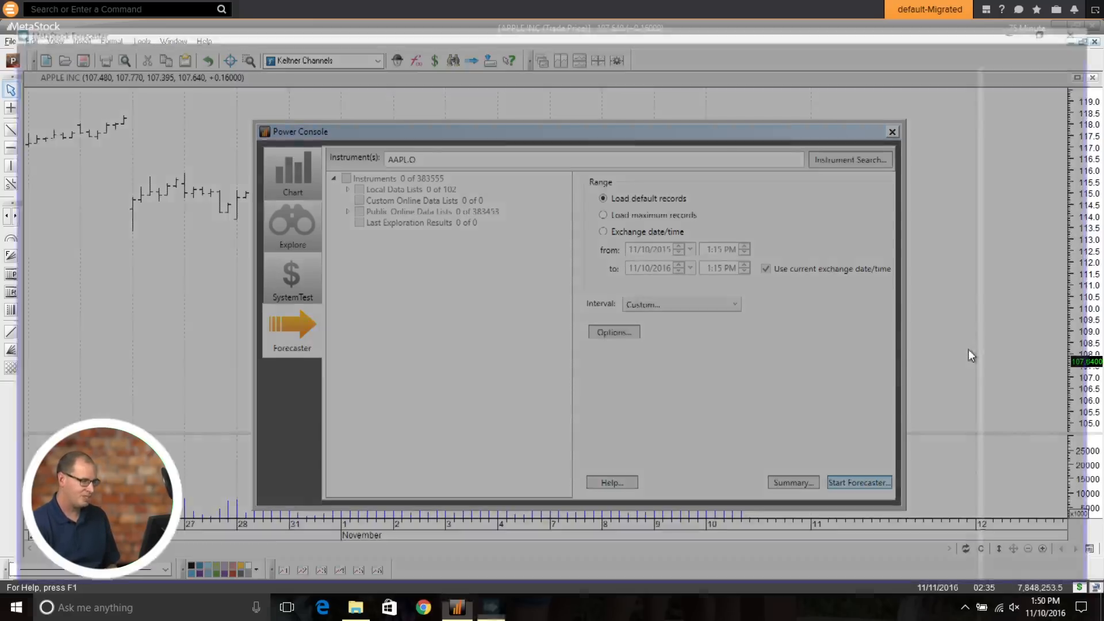
{"action": "left_click", "coordinate": [858, 482]}
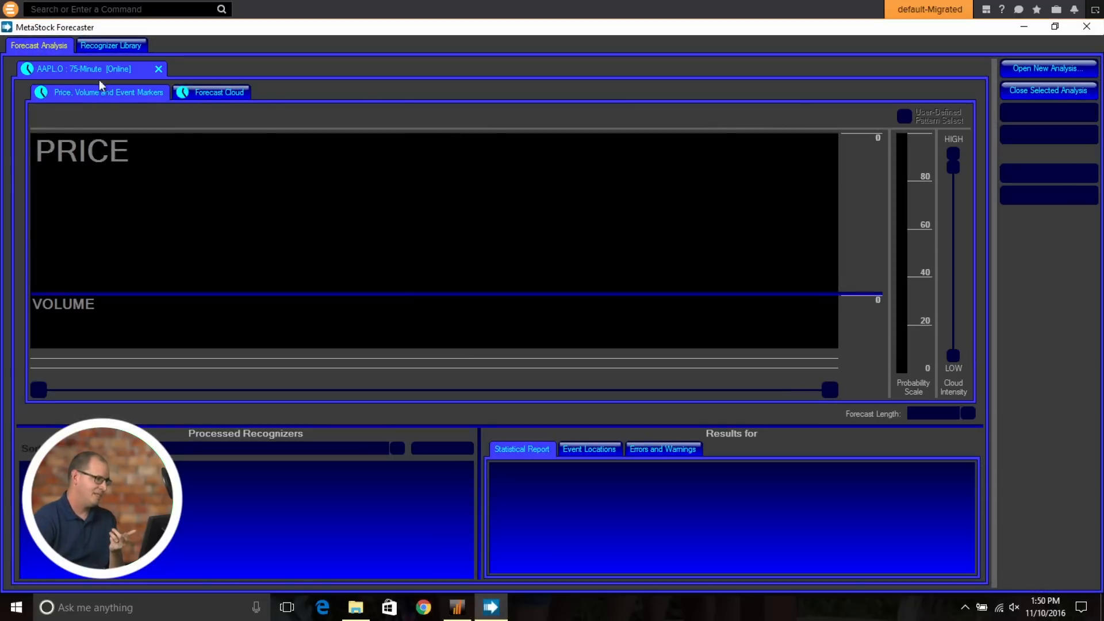